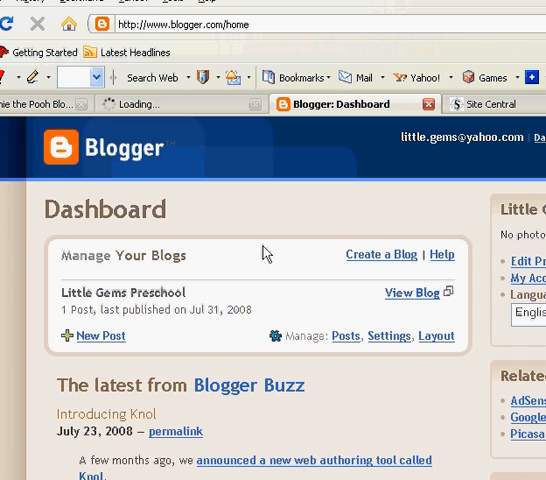
pyautogui.moveTo(456, 188)
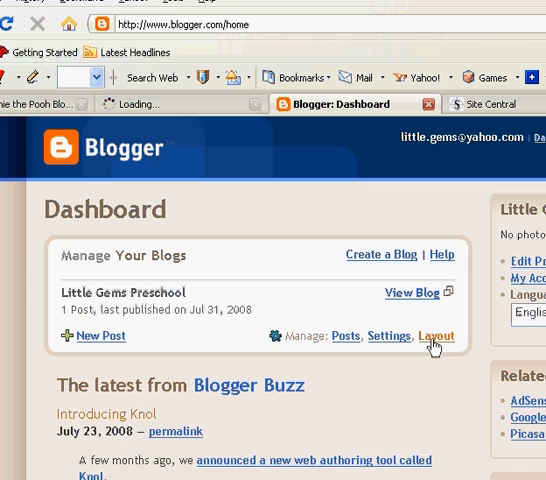
# Step: Open the Layout editor for the Little Gems Preschool blog from the dashboard
pyautogui.click(436, 336)
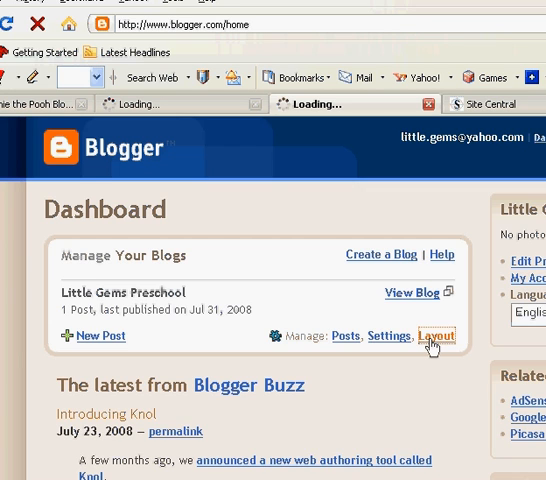
# Step: Load the Edit Layout page showing navbar, header, Blog Posts, Blog Archive and About Me
pyautogui.click(436, 336)
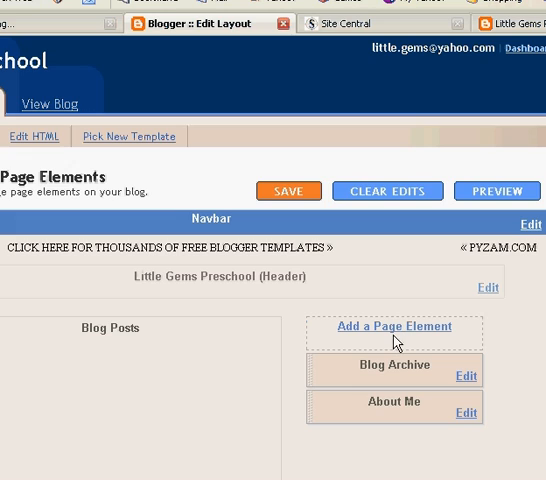
pyautogui.moveTo(392, 372)
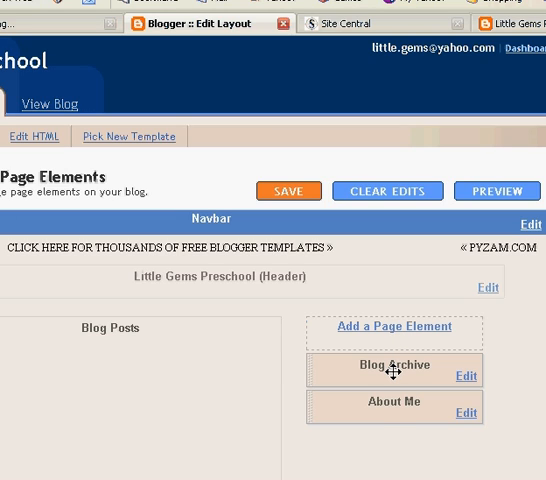
pyautogui.moveTo(396, 410)
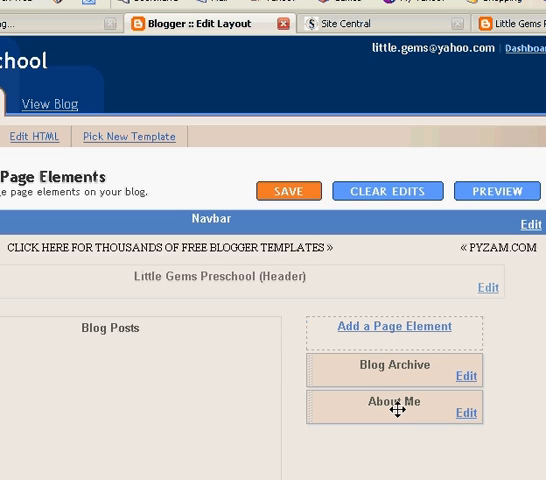
pyautogui.moveTo(464, 414)
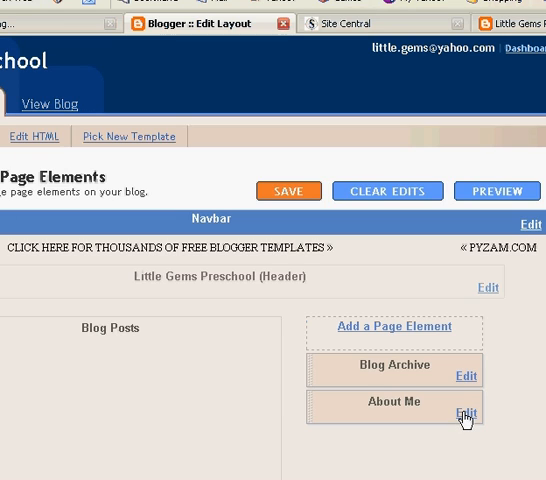
pyautogui.moveTo(464, 386)
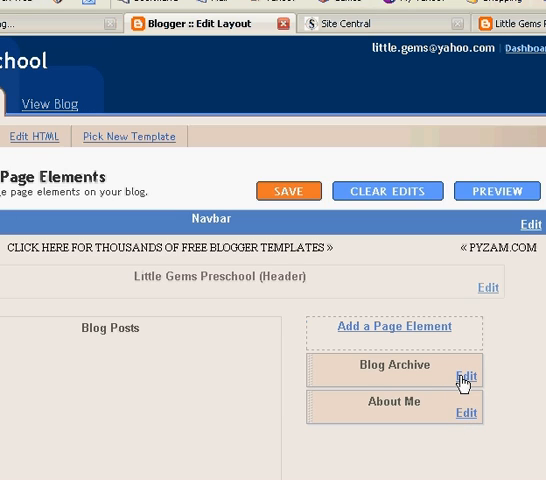
pyautogui.moveTo(384, 332)
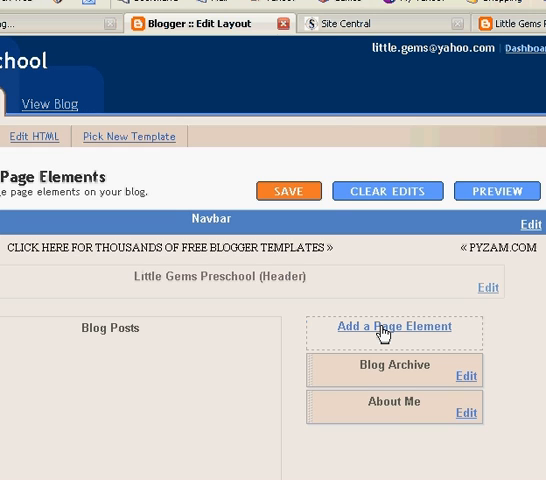
# Step: Start Add a Page Element from the sidebar and browse the gadget list (Blog List, Slideshow, Poll, Text)
pyautogui.click(392, 326)
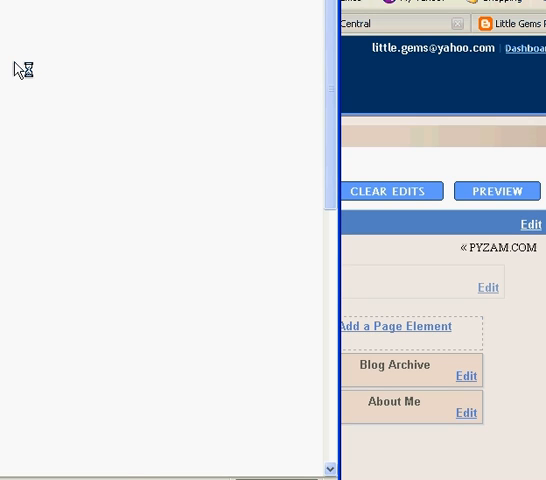
pyautogui.click(396, 326)
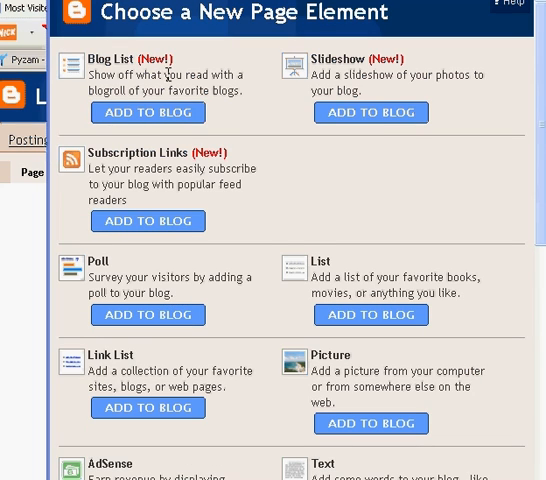
pyautogui.moveTo(250, 136)
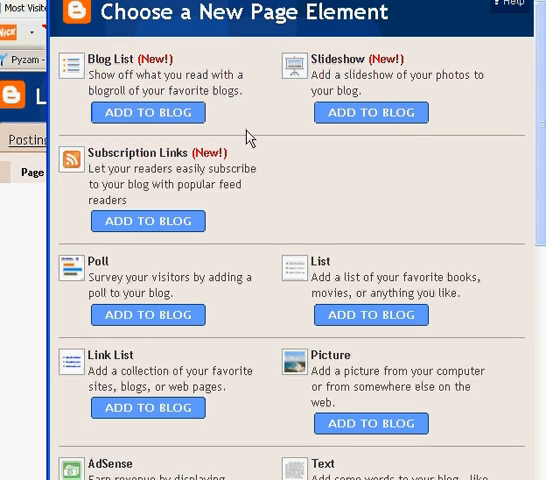
pyautogui.scroll(-3)
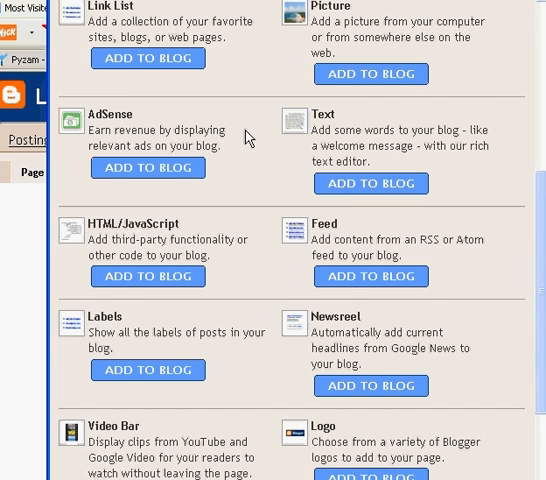
pyautogui.scroll(-3)
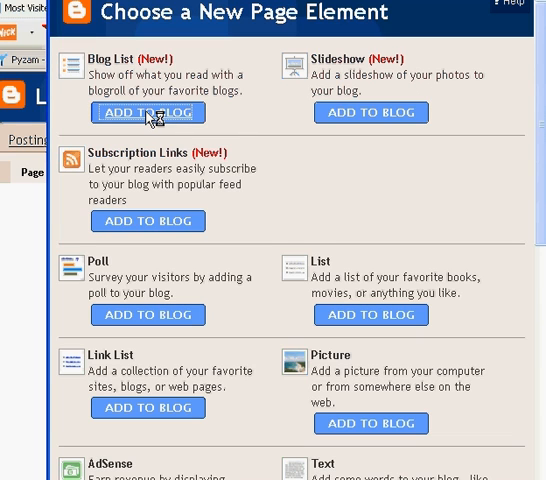
# Step: Add a Blog List element titled My Blog List, keeping sort order Most recently updated
pyautogui.click(148, 112)
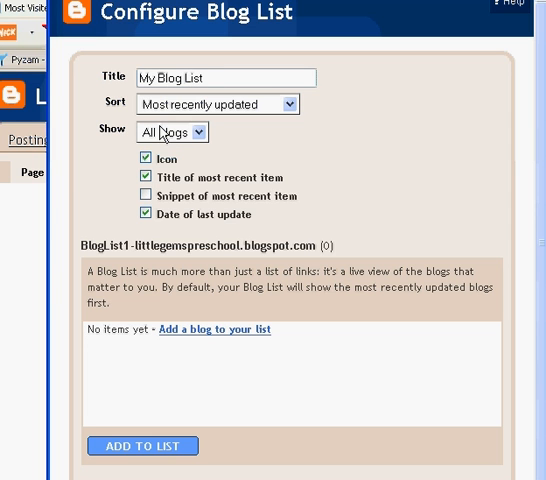
pyautogui.tripleClick(224, 76)
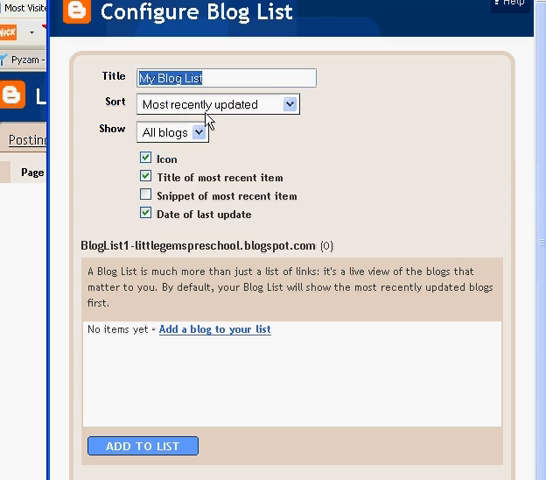
pyautogui.moveTo(196, 120)
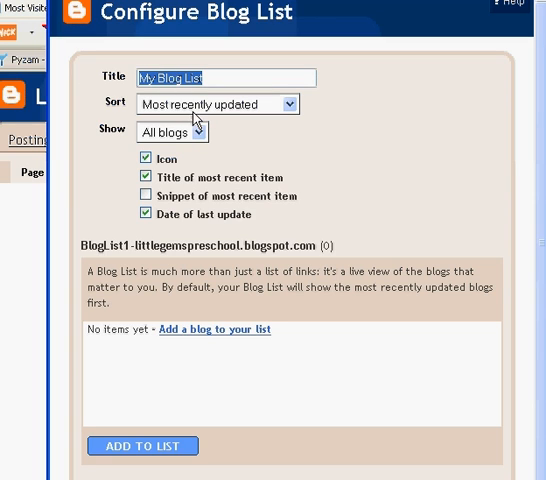
pyautogui.click(290, 104)
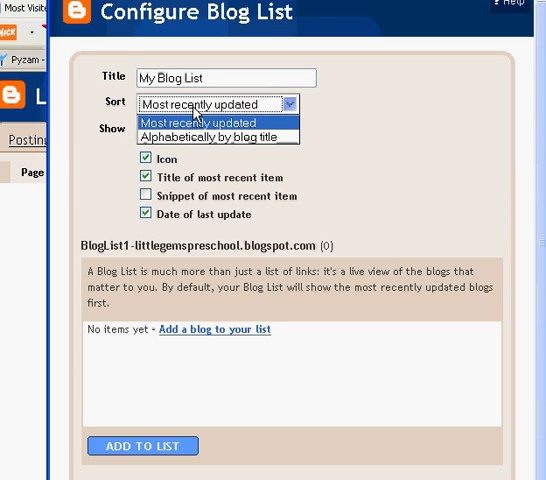
pyautogui.moveTo(196, 134)
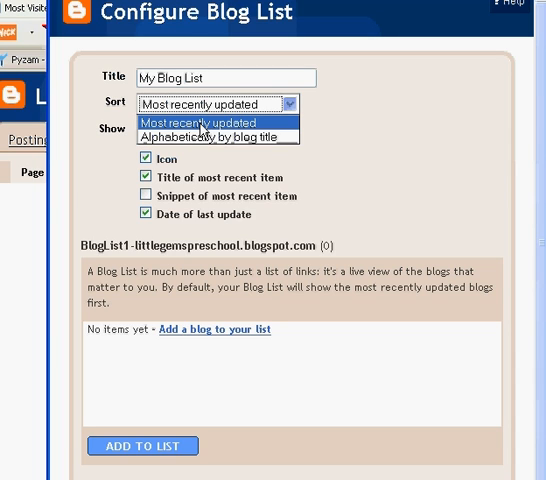
pyautogui.click(200, 122)
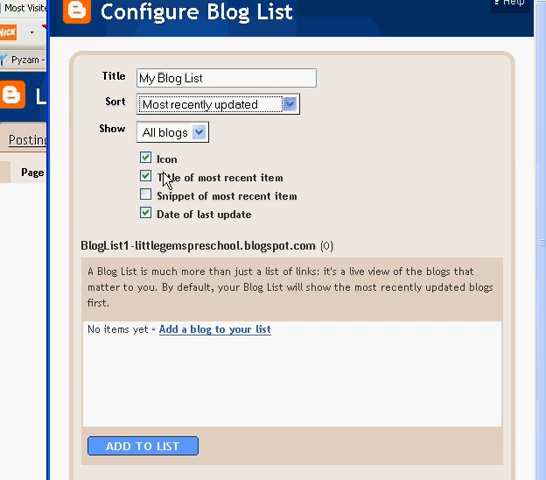
pyautogui.moveTo(146, 228)
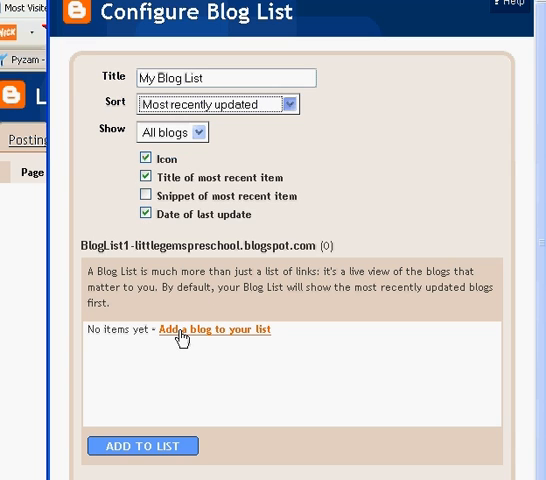
pyautogui.click(214, 330)
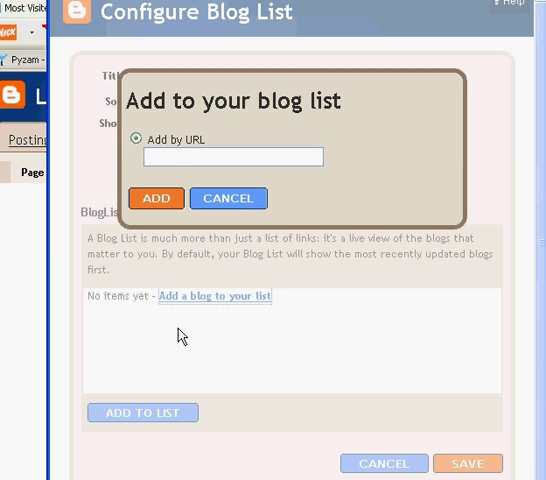
pyautogui.click(232, 156)
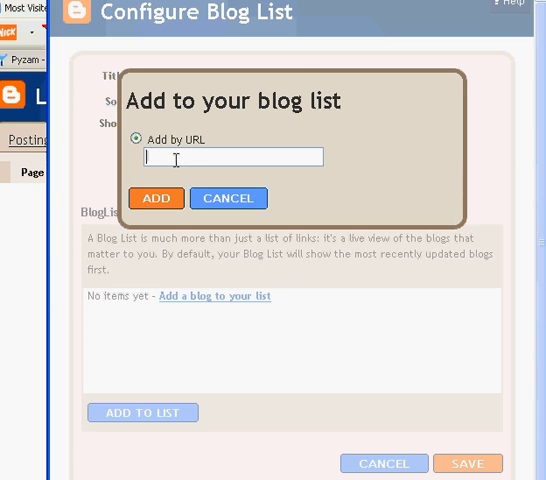
pyautogui.write('w')
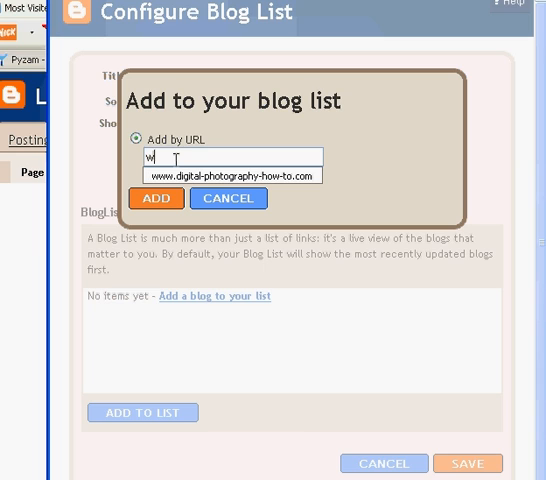
pyautogui.write('www.b')
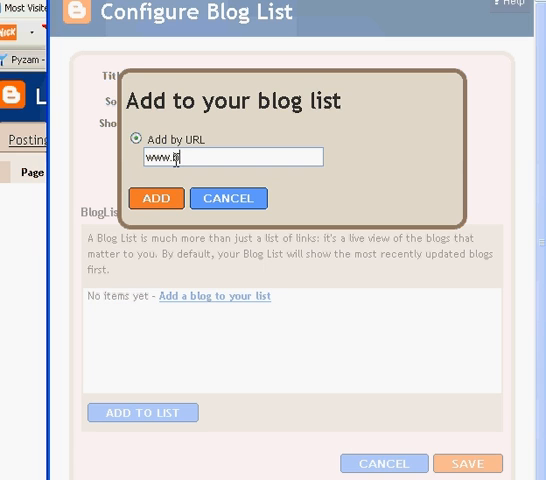
pyautogui.write('mom')
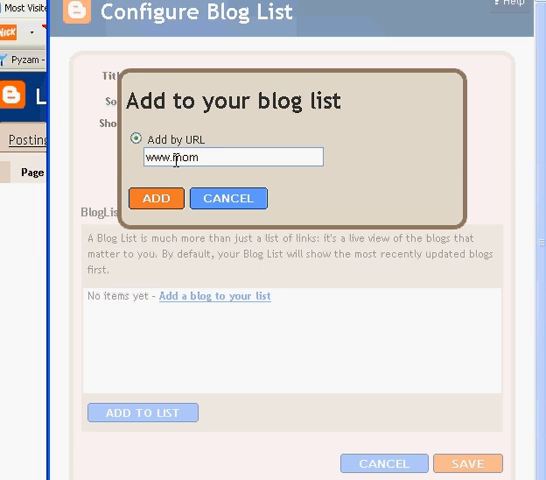
pyautogui.write('s')
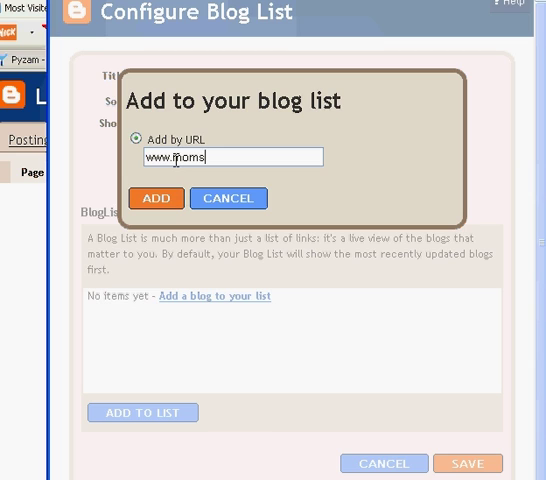
pyautogui.write('br')
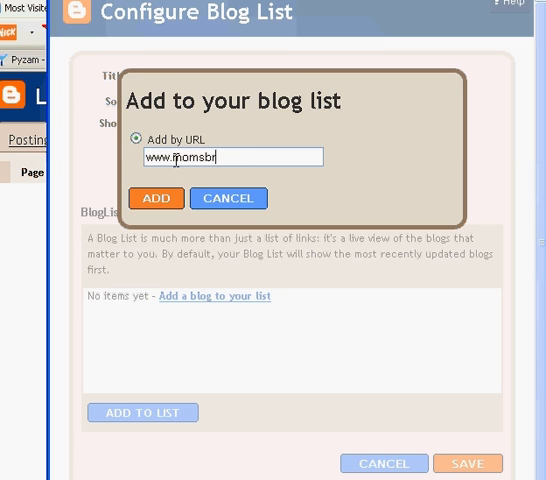
pyautogui.write('rainstorm')
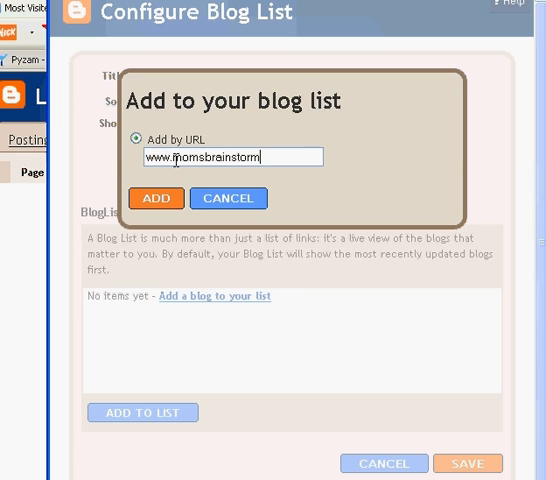
pyautogui.write('.blogspot.com')
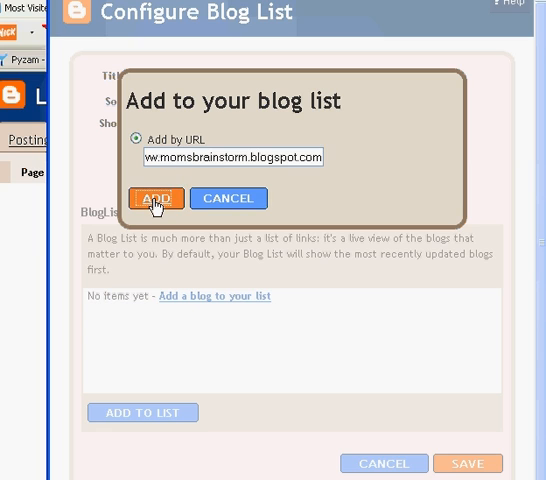
# Step: Add Mom's Brainstorm to the list and save My Blog List into the layout
pyautogui.click(156, 198)
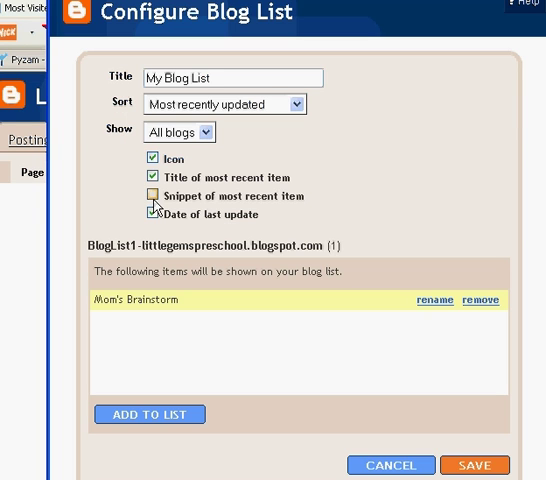
pyautogui.click(154, 212)
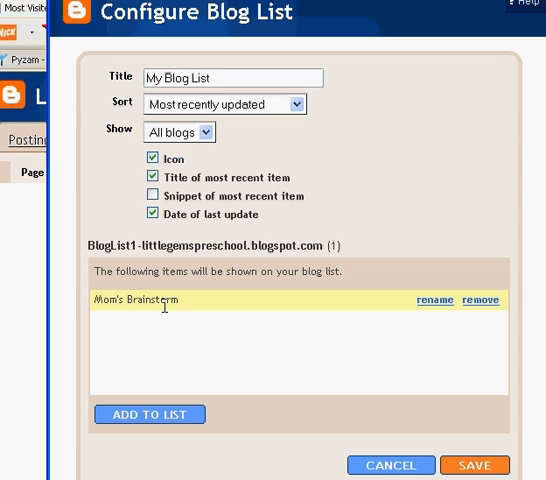
pyautogui.moveTo(444, 304)
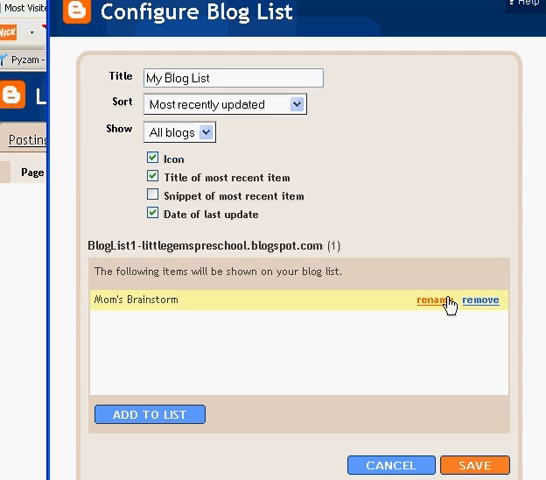
pyautogui.moveTo(130, 364)
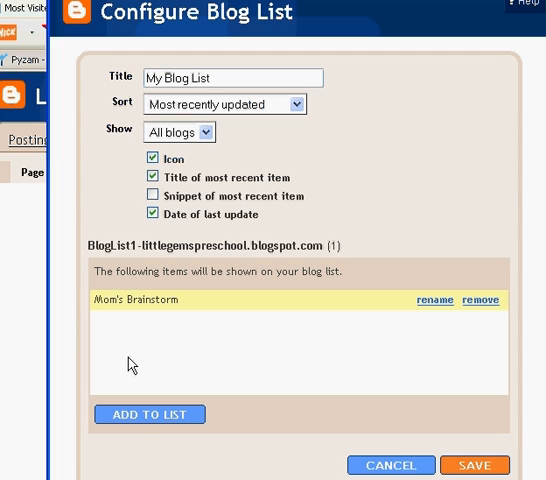
pyautogui.moveTo(148, 414)
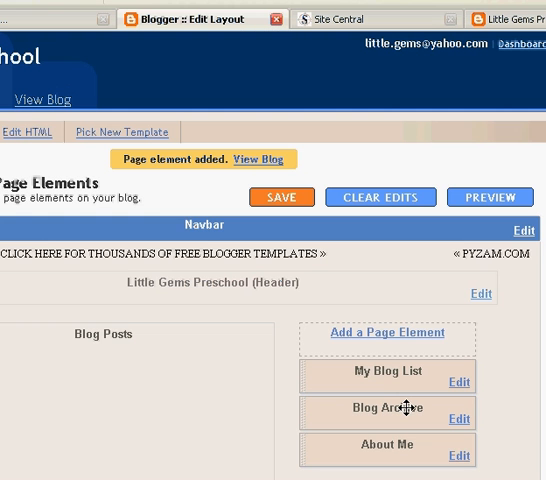
pyautogui.moveTo(410, 338)
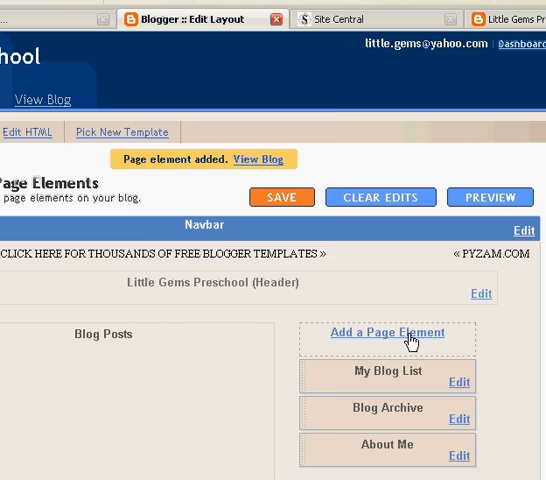
# Step: Add a Subscription Links element titled Subscribe To and save it to the layout
pyautogui.click(388, 332)
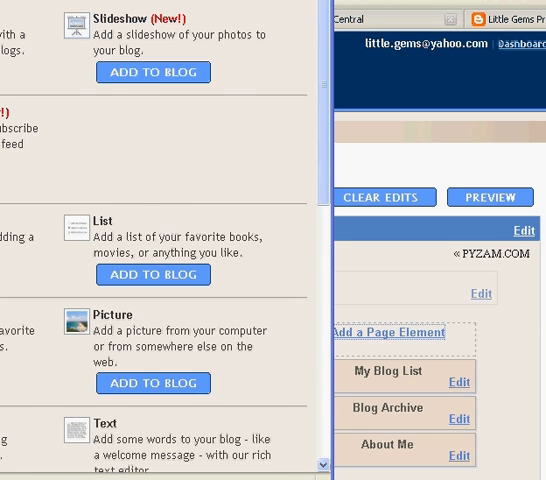
pyautogui.click(392, 332)
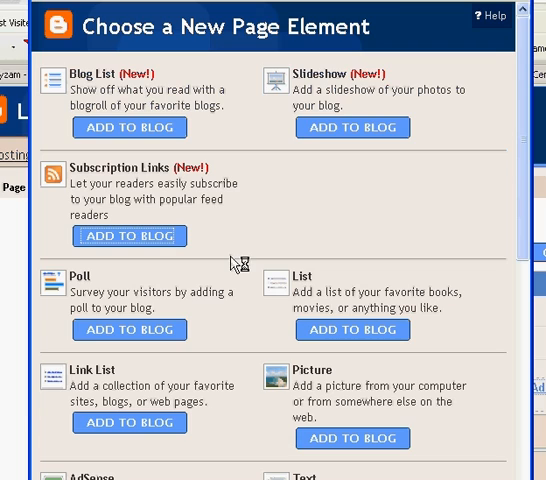
pyautogui.click(128, 236)
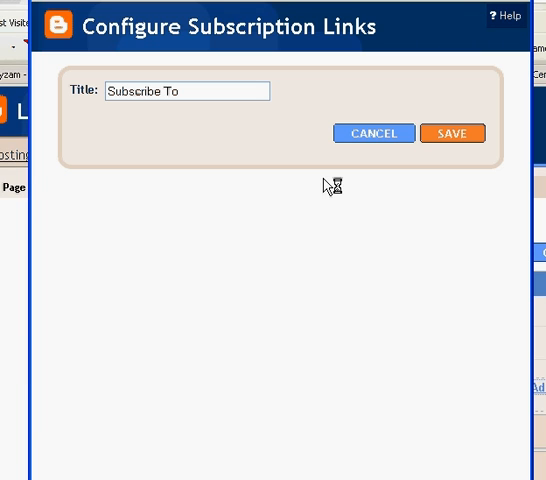
pyautogui.click(452, 144)
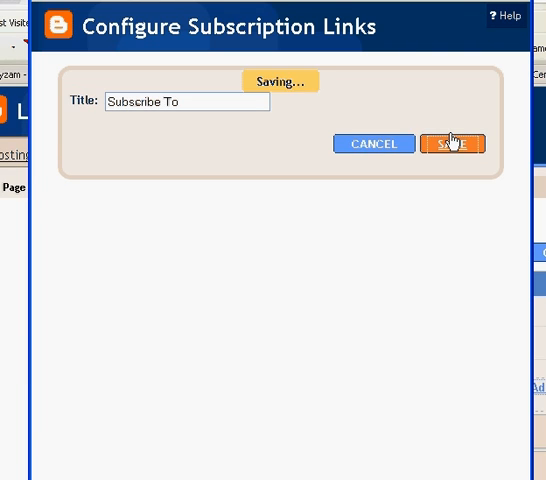
pyautogui.click(452, 144)
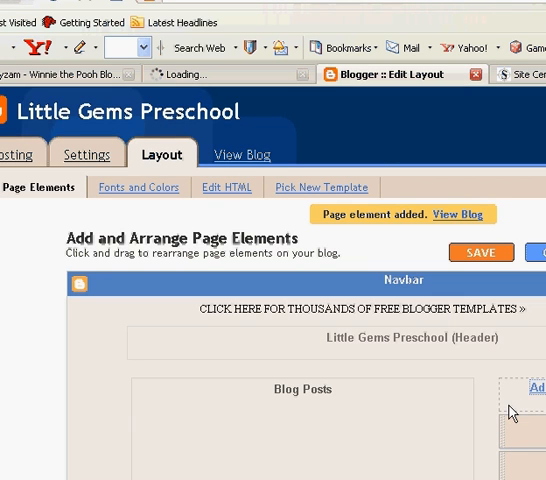
pyautogui.scroll(-3)
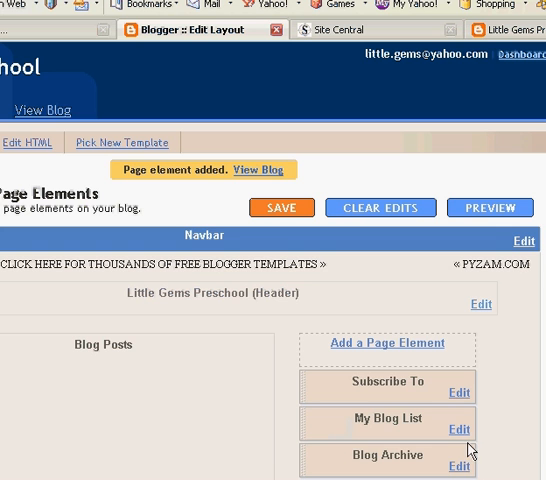
pyautogui.scroll(-3)
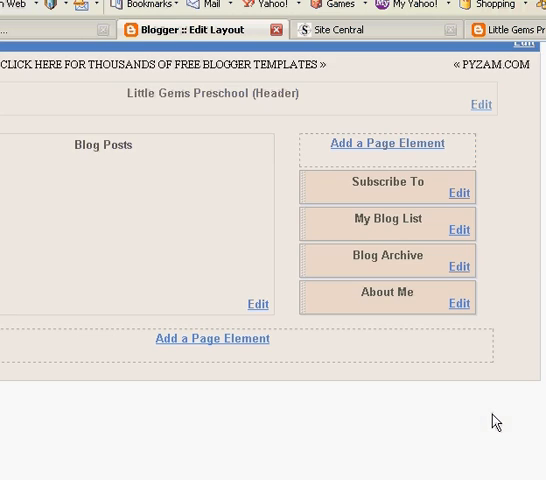
pyautogui.moveTo(224, 352)
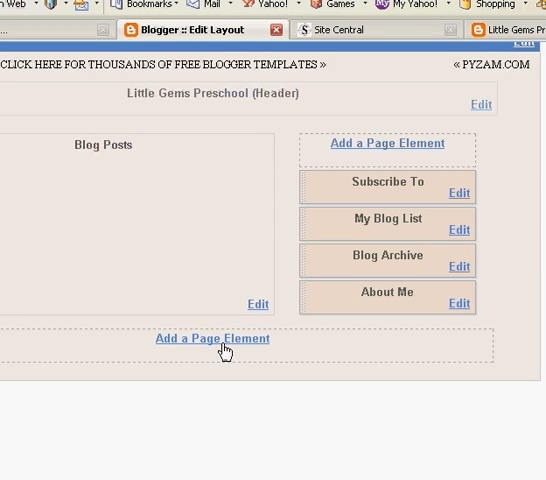
pyautogui.moveTo(220, 348)
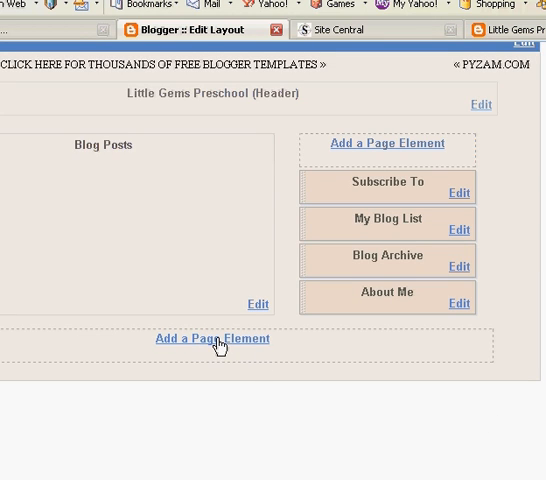
# Step: Reopen the page element gallery and scroll to the Newsreel gadget
pyautogui.click(212, 340)
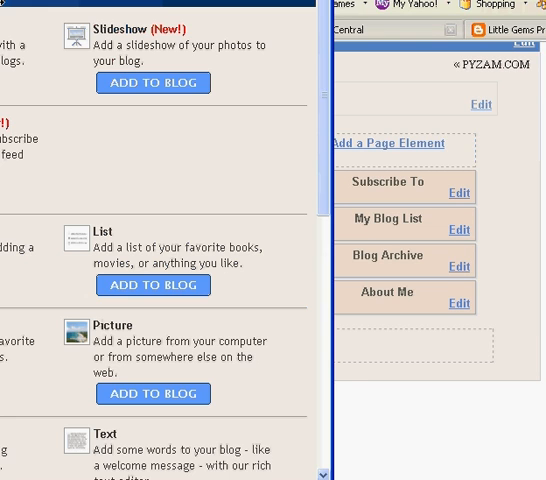
pyautogui.click(386, 144)
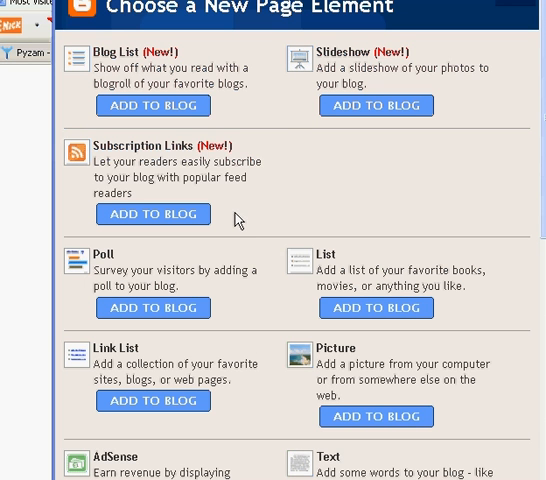
pyautogui.scroll(-3)
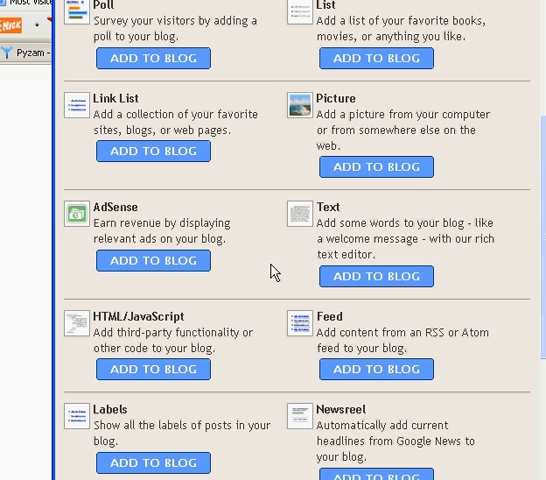
pyautogui.scroll(-3)
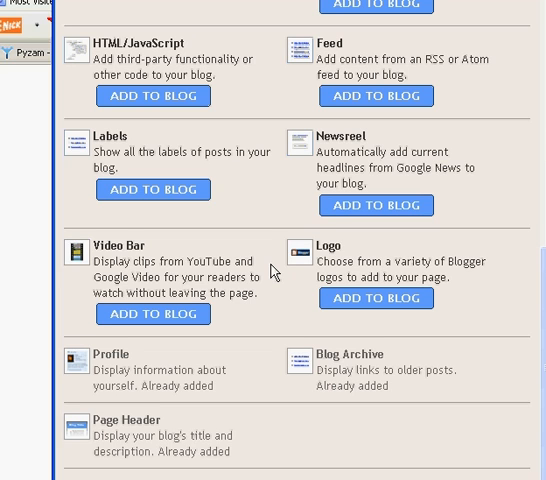
pyautogui.scroll(3)
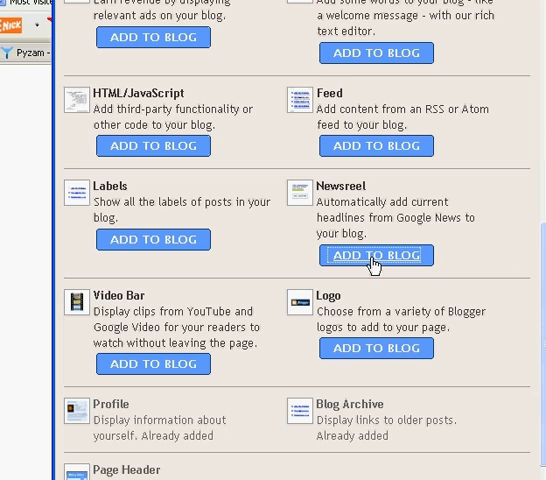
pyautogui.moveTo(364, 264)
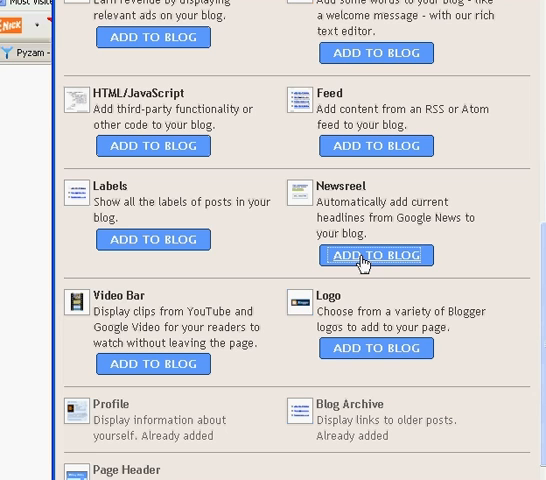
# Step: Add a Newsreel searching Apple, Google, Microsoft and save it below Blog Posts
pyautogui.click(376, 256)
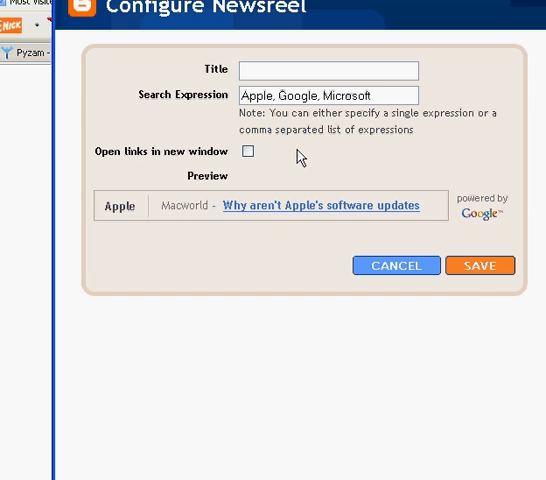
pyautogui.click(480, 276)
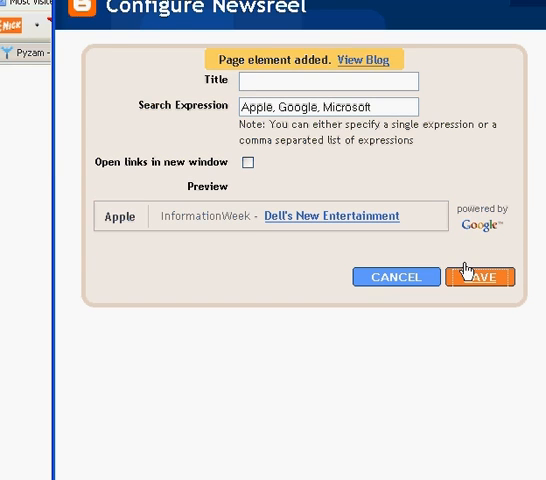
pyautogui.click(480, 276)
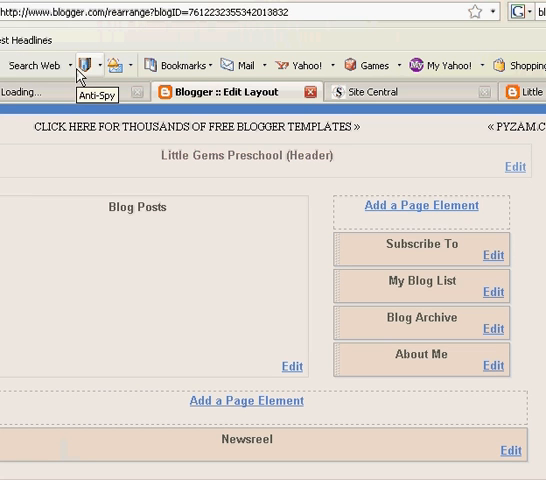
pyautogui.scroll(-3)
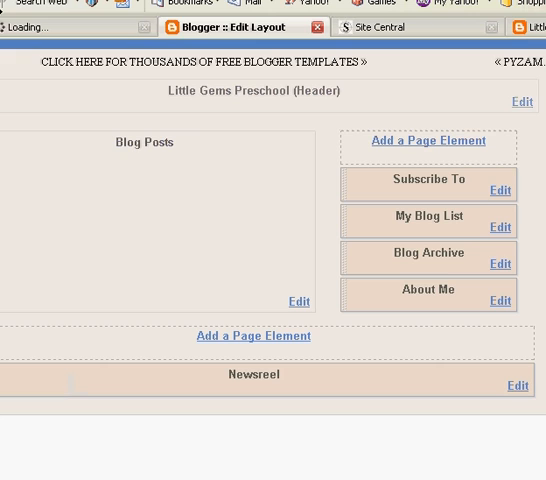
pyautogui.moveTo(268, 84)
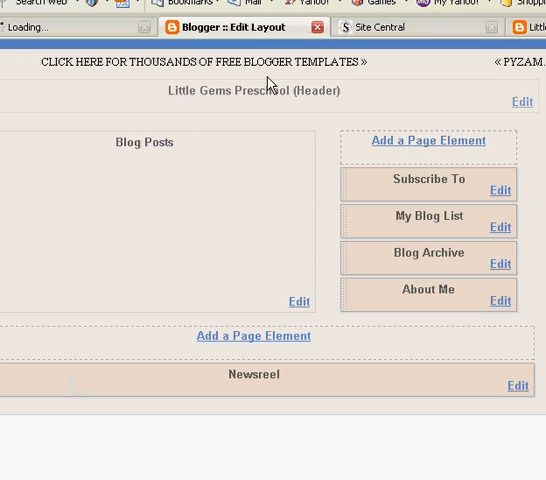
pyautogui.moveTo(288, 92)
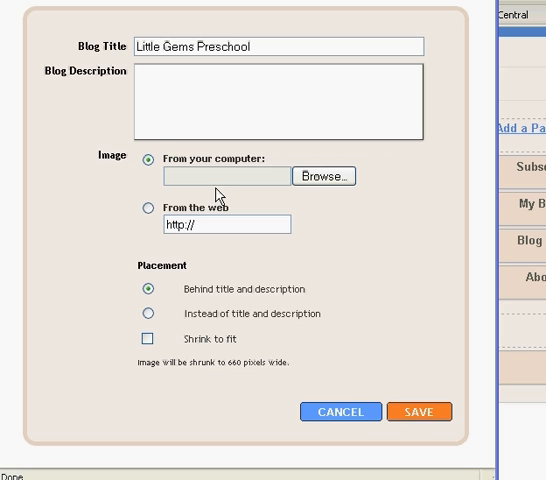
pyautogui.moveTo(250, 318)
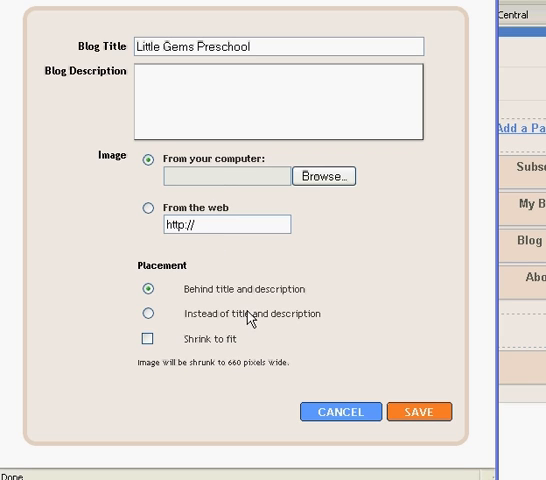
pyautogui.moveTo(224, 322)
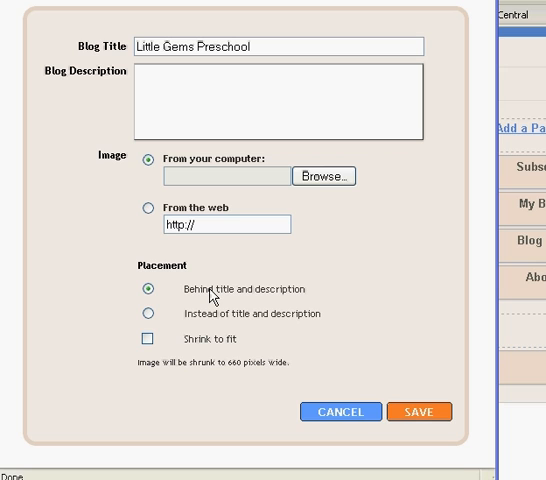
pyautogui.moveTo(284, 400)
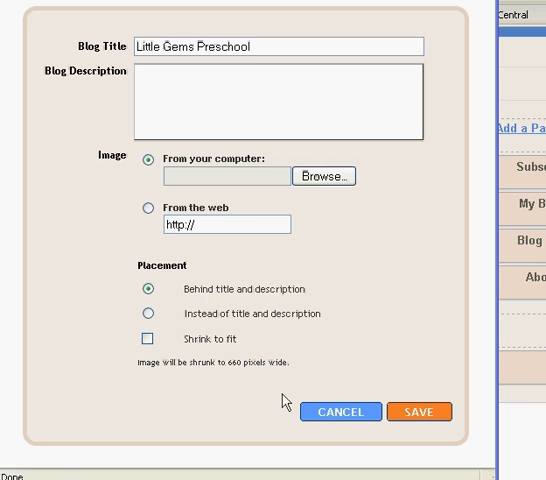
# Step: Save the header with placement Behind title and description and close the editor
pyautogui.click(420, 412)
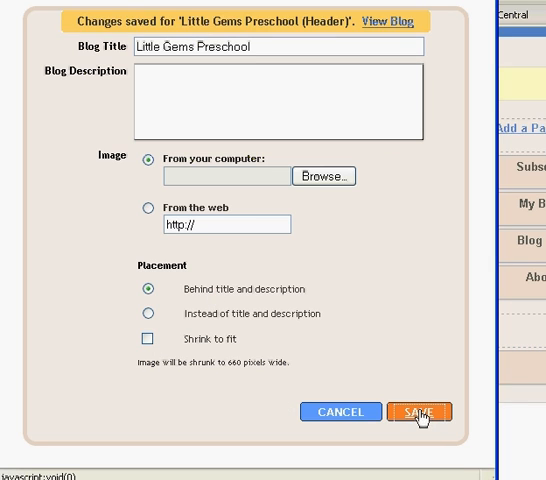
pyautogui.click(420, 412)
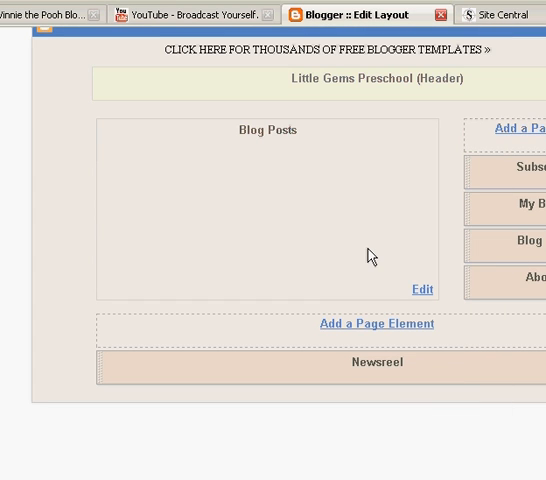
pyautogui.moveTo(376, 276)
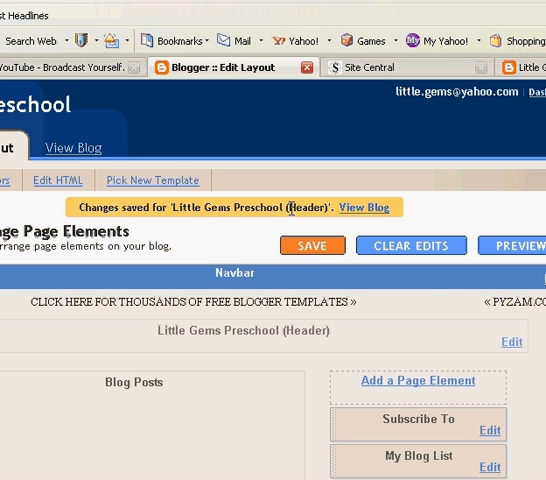
# Step: Save the Page Elements layout and go to the live blog from the confirmation bar
pyautogui.click(312, 244)
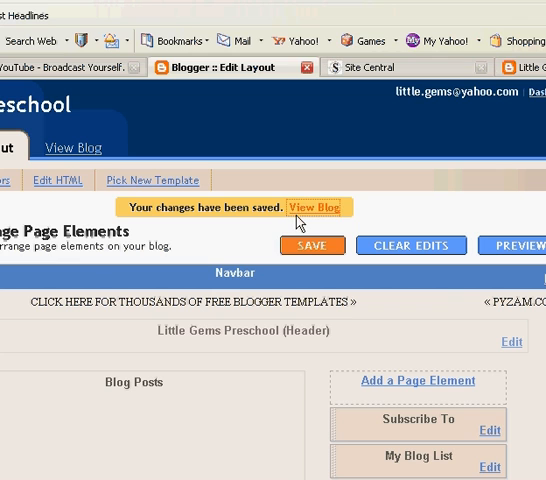
pyautogui.click(308, 208)
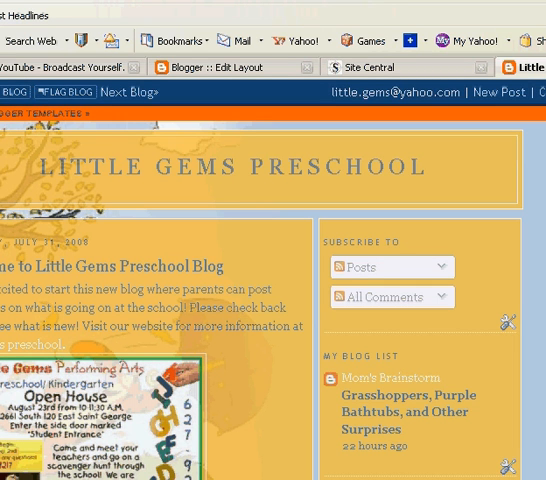
# Step: Scroll through the live blog checking Subscribe To, My Blog List and the newsreel headlines
pyautogui.scroll(3)
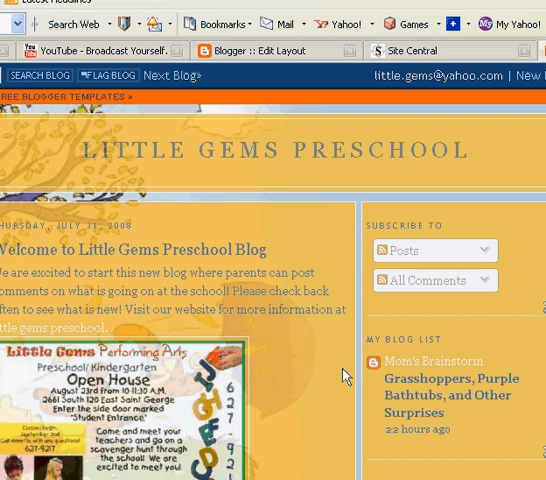
pyautogui.scroll(-3)
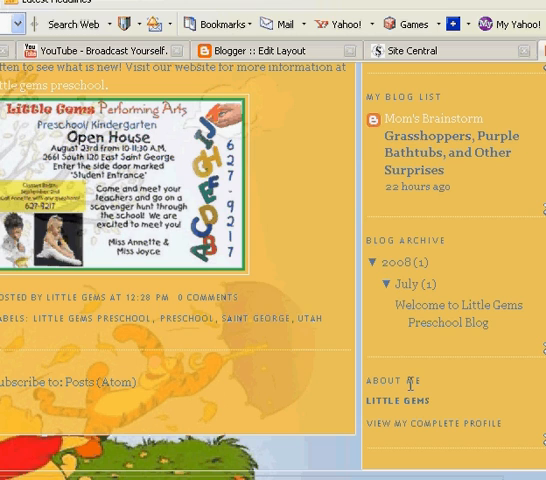
pyautogui.moveTo(280, 400)
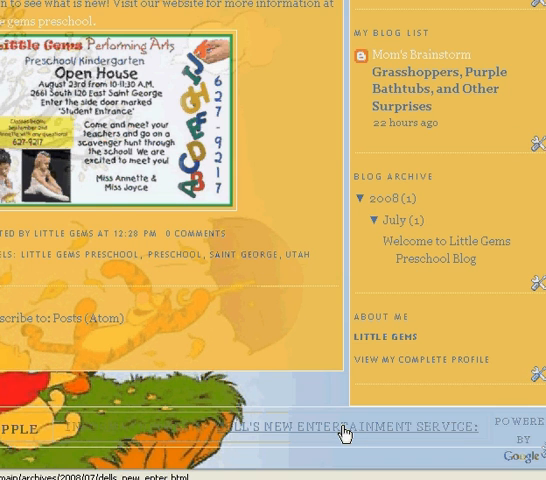
pyautogui.scroll(3)
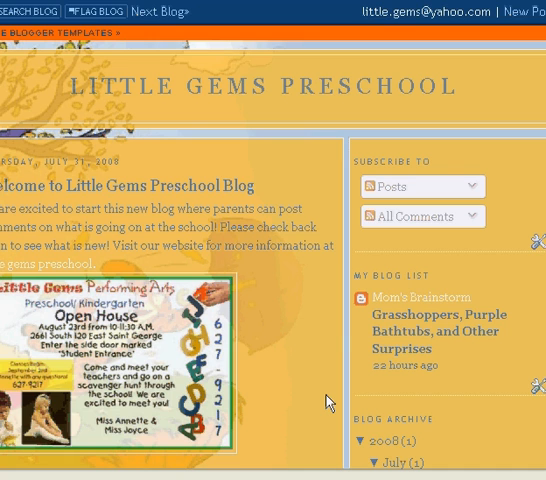
pyautogui.scroll(-3)
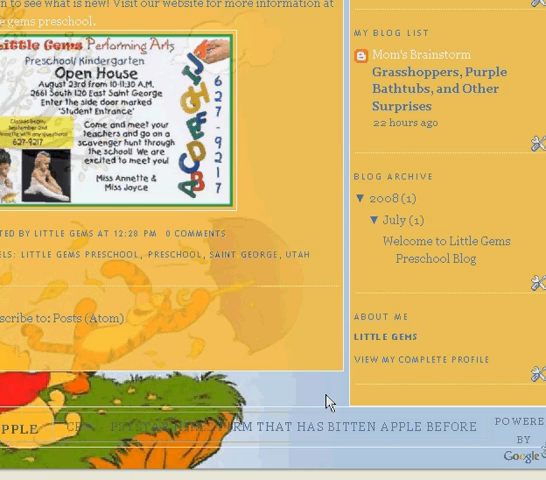
pyautogui.scroll(3)
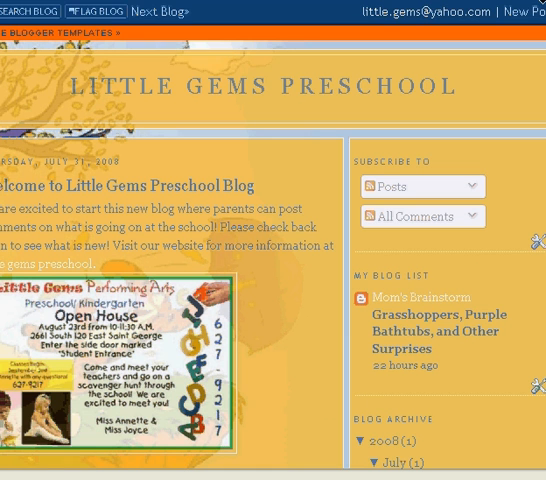